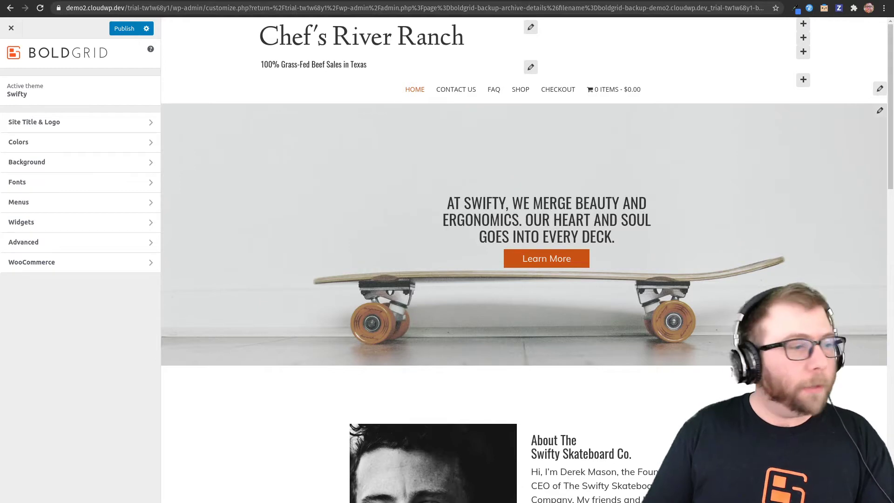
# Review the Chef's River Ranch title and tagline, then choose the logoipsum image as site logo.
pyautogui.scroll(-3)
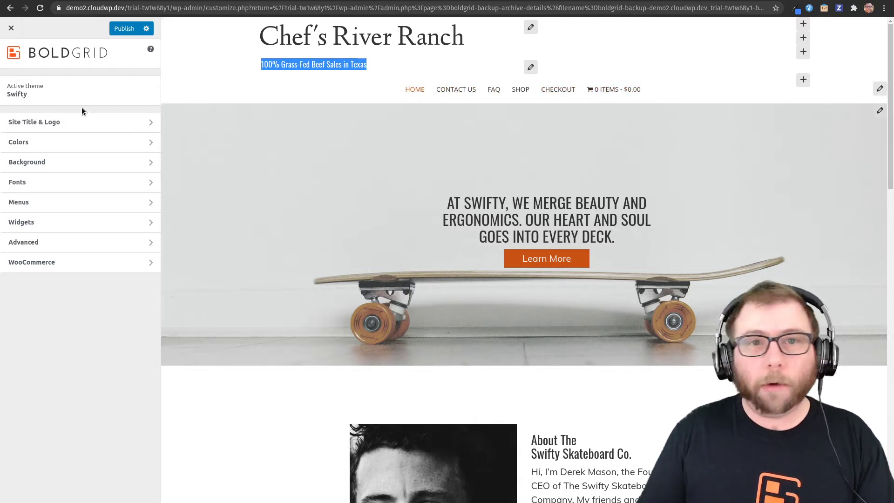
pyautogui.moveTo(40, 121)
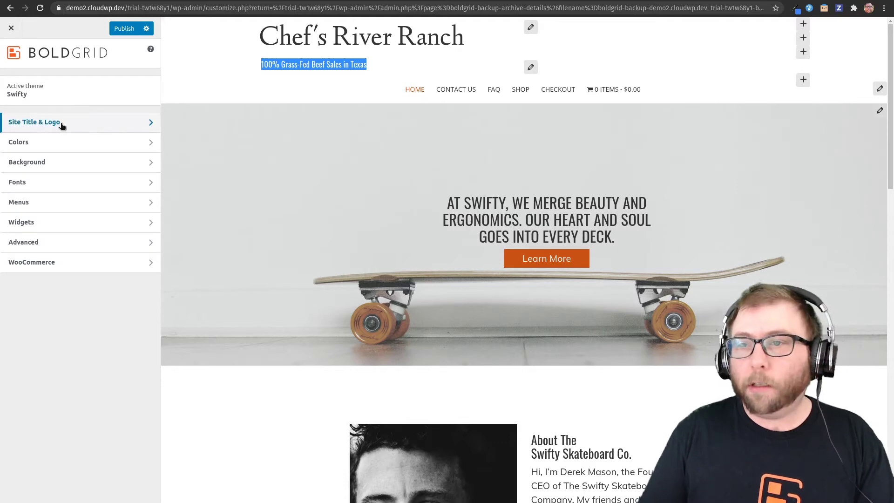
pyautogui.click(35, 121)
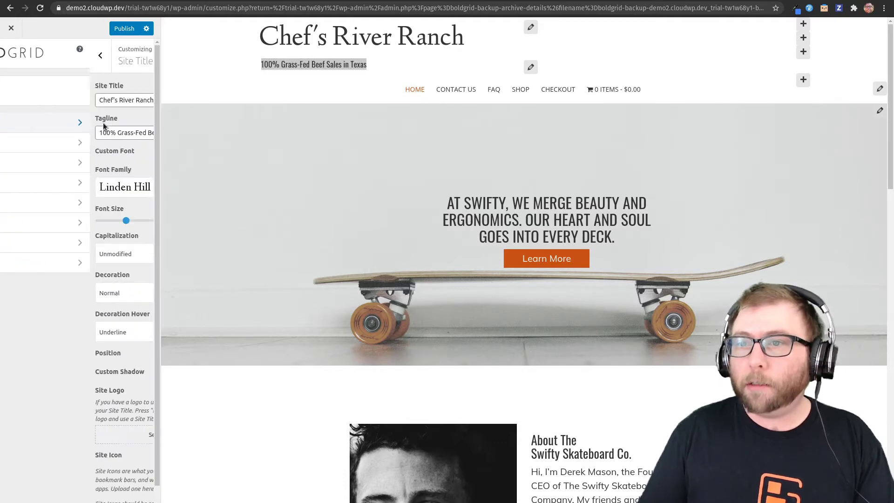
pyautogui.click(101, 55)
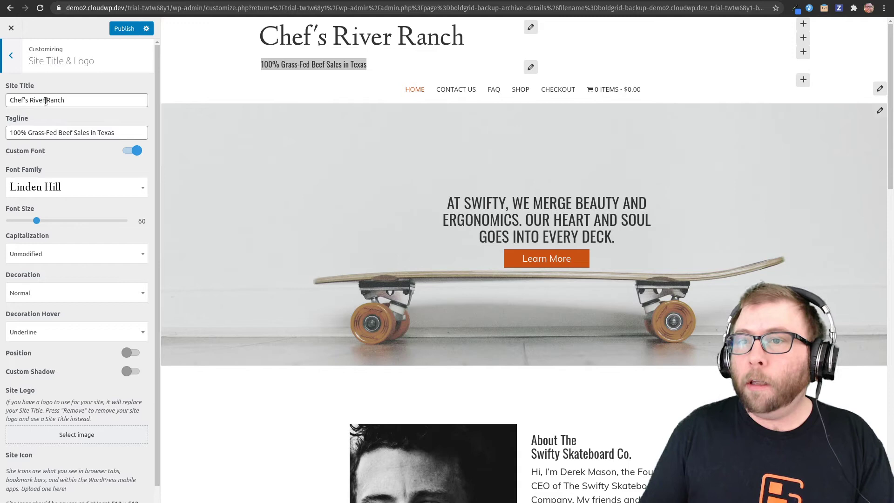
pyautogui.click(76, 100)
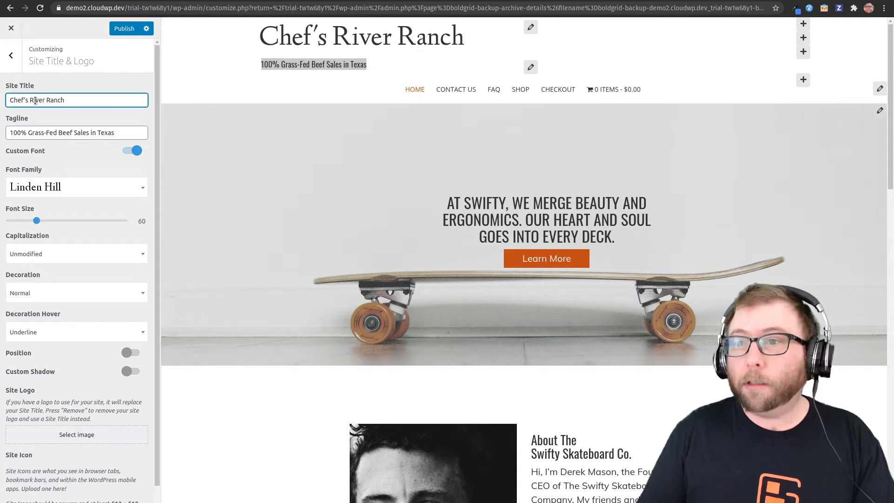
pyautogui.click(77, 132)
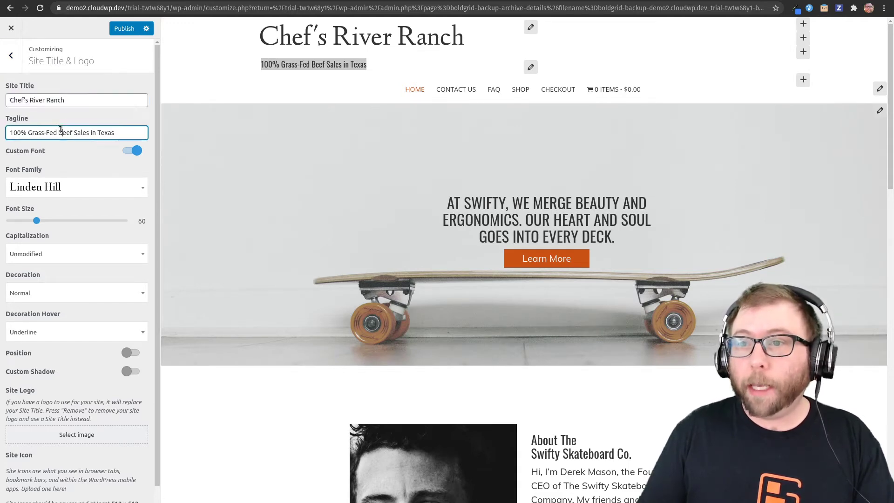
pyautogui.doubleClick(64, 132)
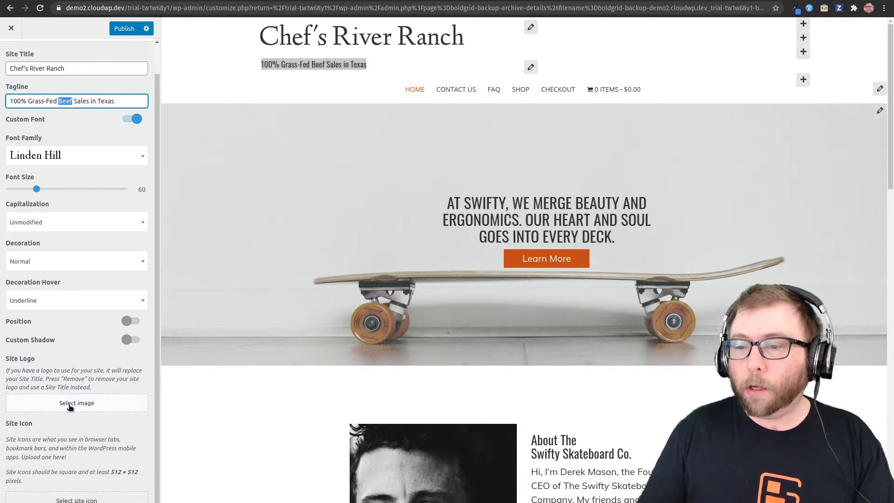
pyautogui.click(77, 404)
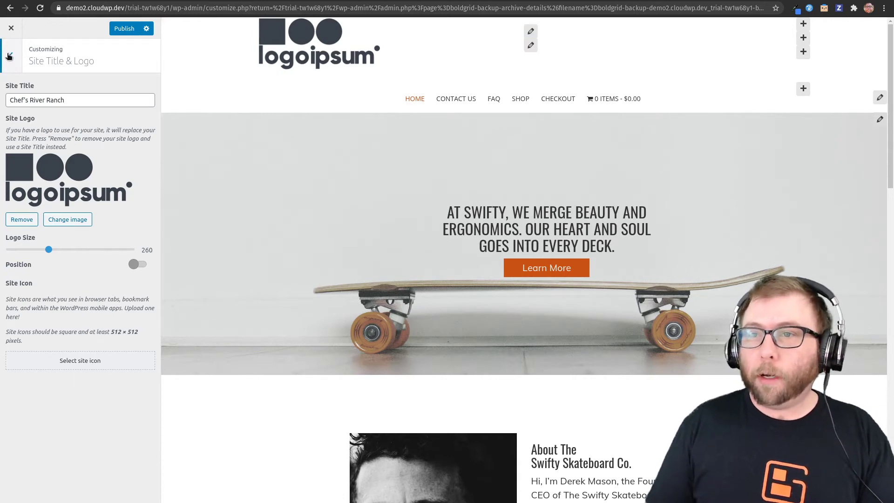
# Add custom CSS h3.site-description.invisible { visibility: visible; } under Advanced > Custom JS & CSS.
pyautogui.click(10, 55)
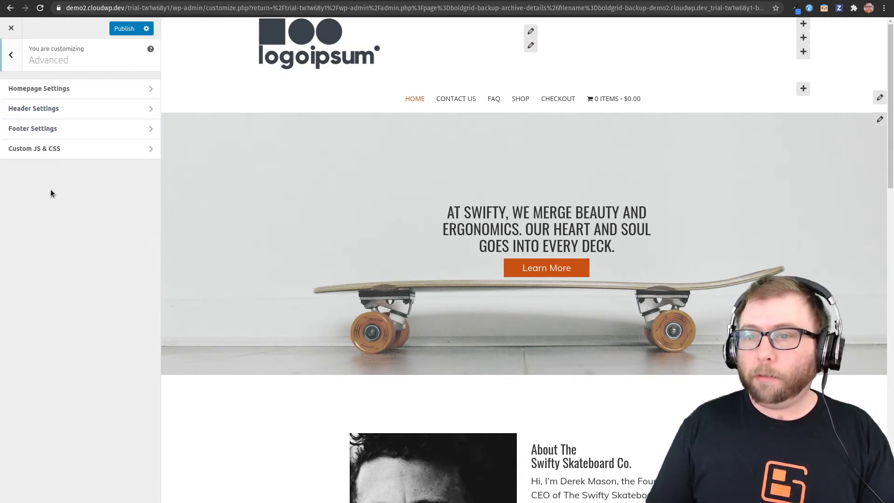
pyautogui.click(34, 148)
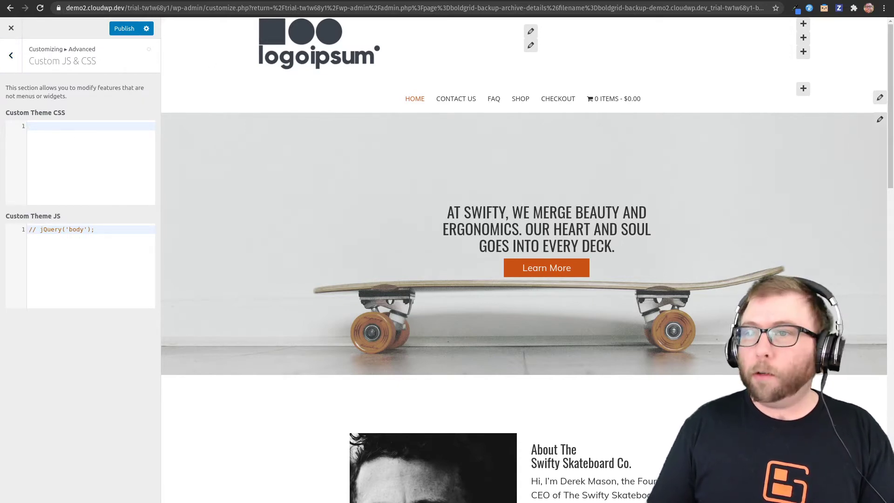
pyautogui.click(86, 126)
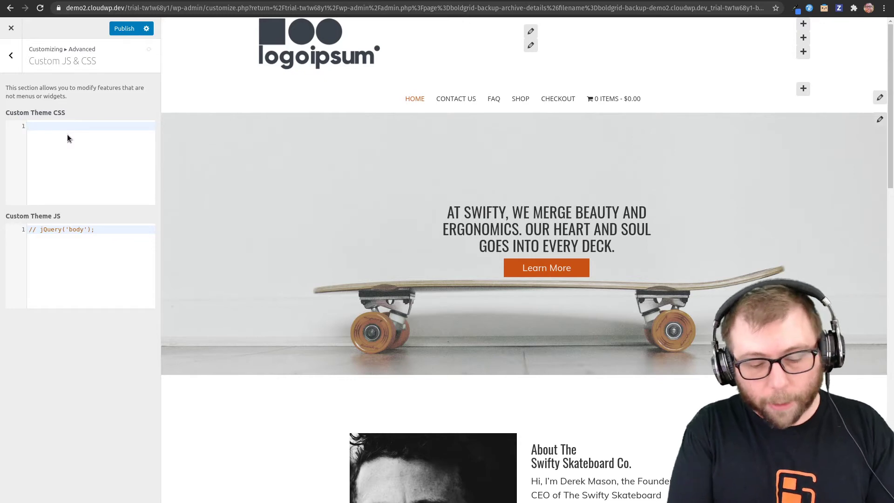
pyautogui.write('h3.')
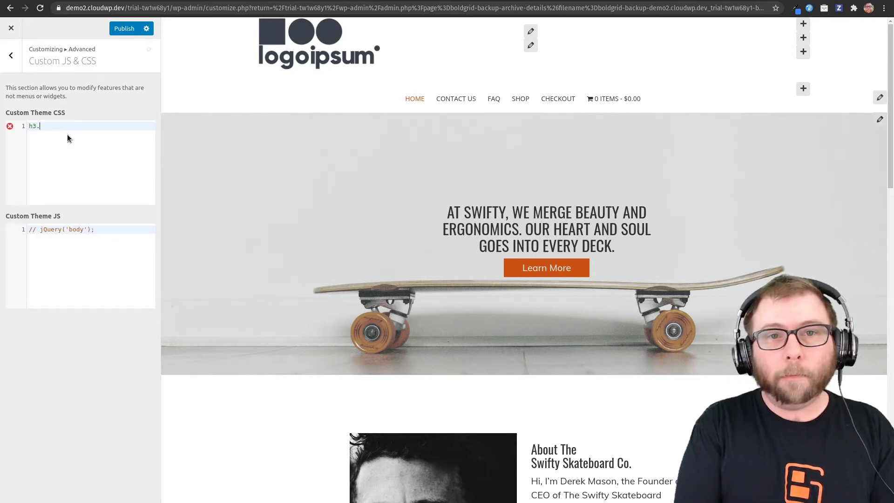
pyautogui.write('site-descri')
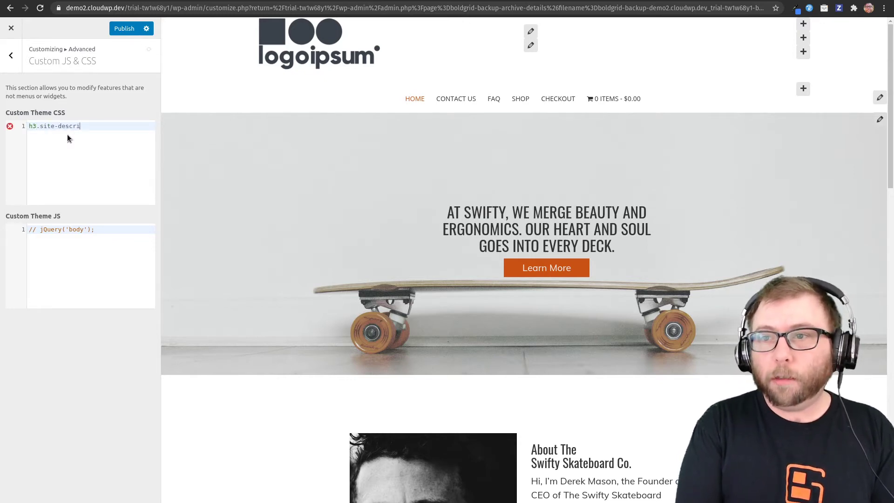
pyautogui.write('ption.invisible {')
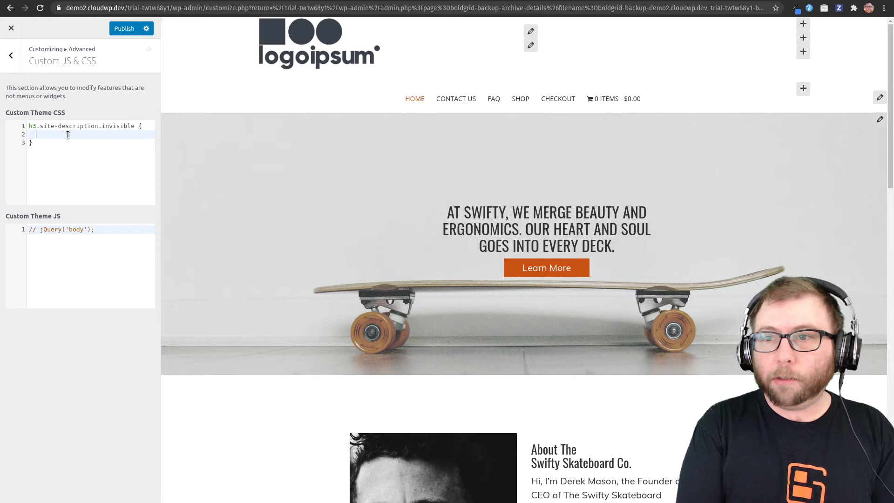
pyautogui.write('visibility: vis')
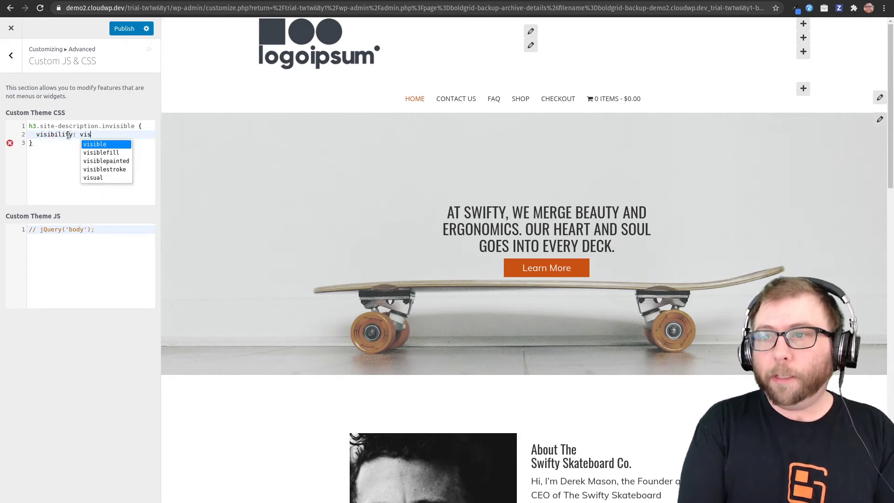
pyautogui.click(95, 143)
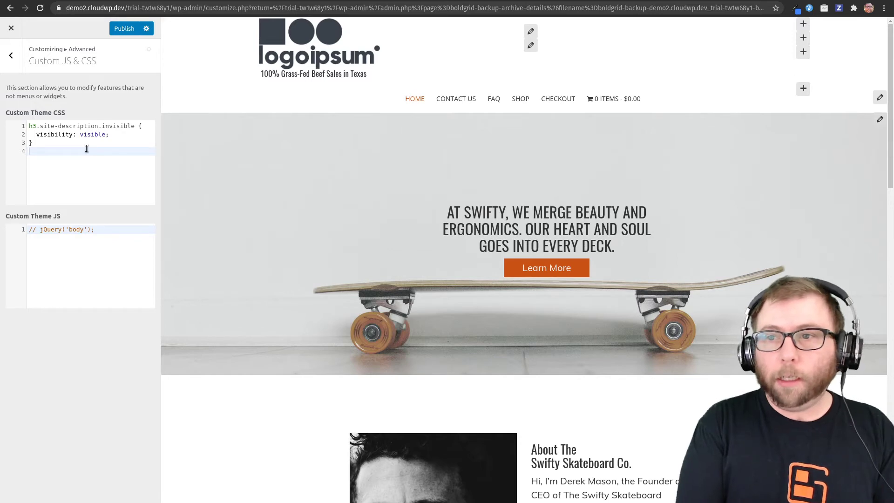
# Add float: left to div.site-title and padding-top: 40px to the tagline rule.
pyautogui.write('div.site-title')
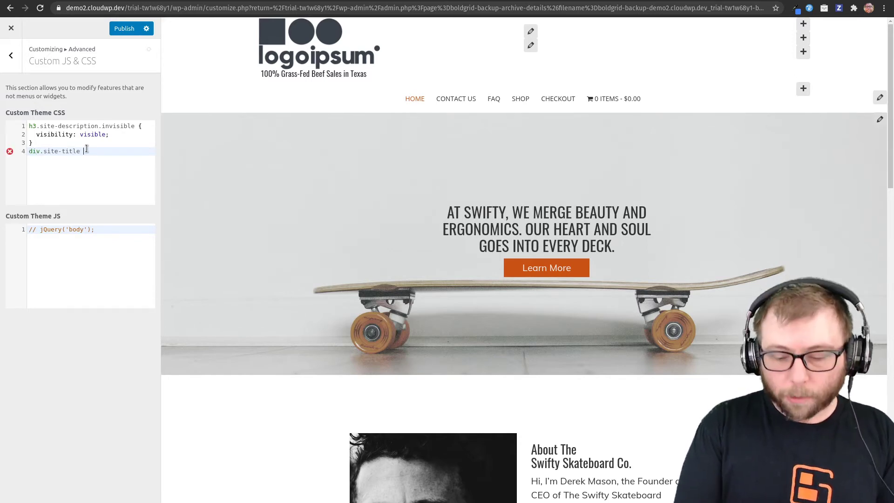
pyautogui.write('{')
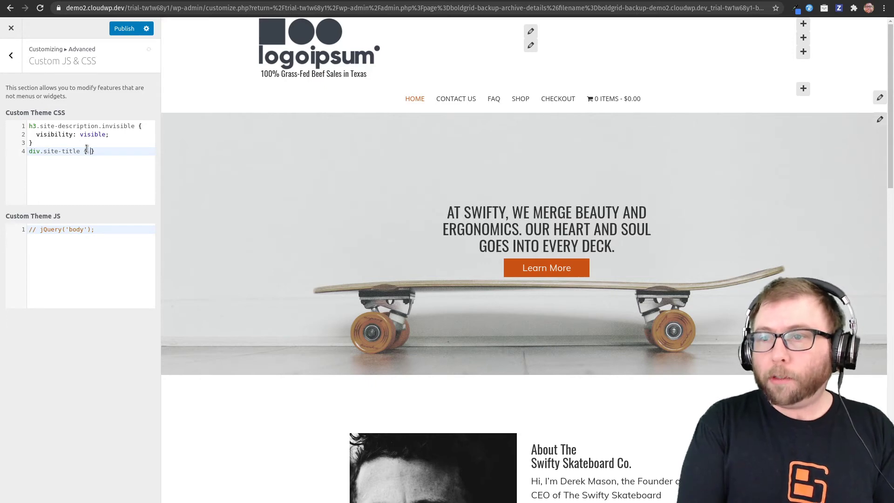
pyautogui.write('float:')
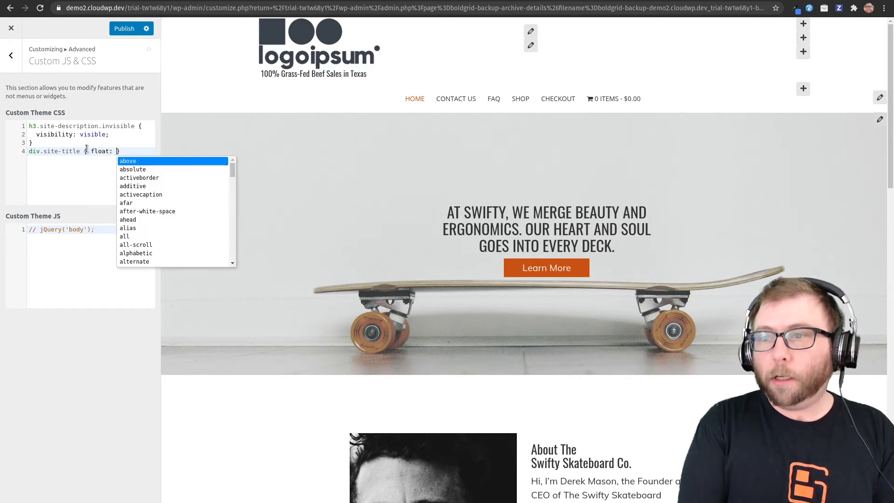
pyautogui.write('left;')
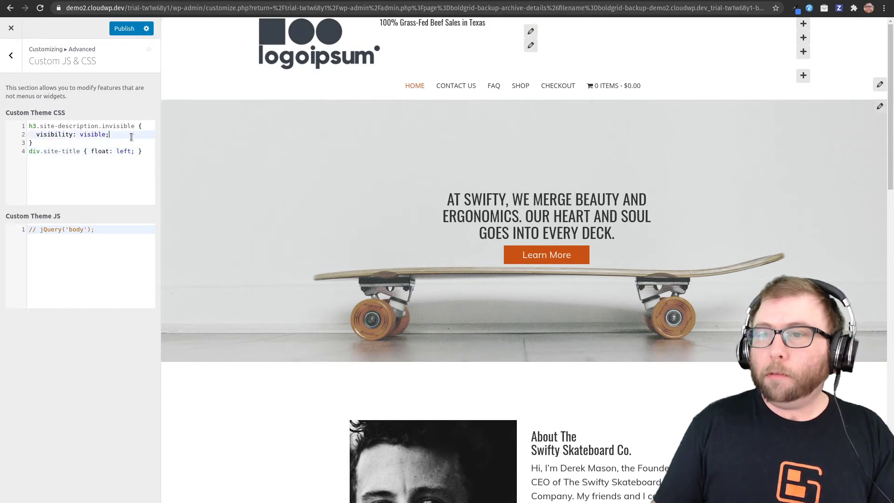
pyautogui.press('enter')
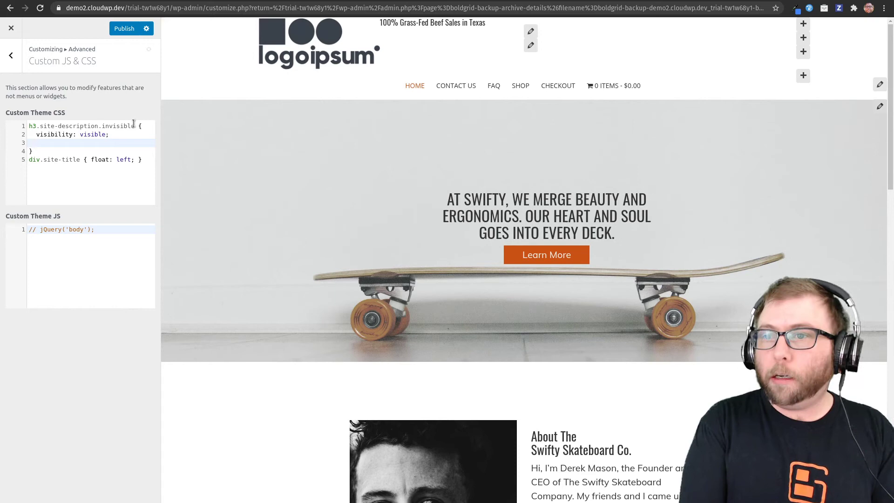
pyautogui.write('padding-to')
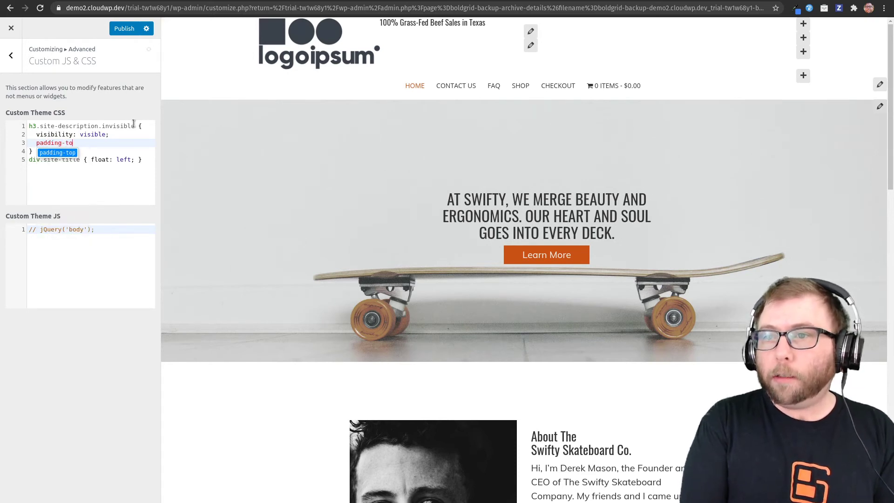
pyautogui.write(': 40px;')
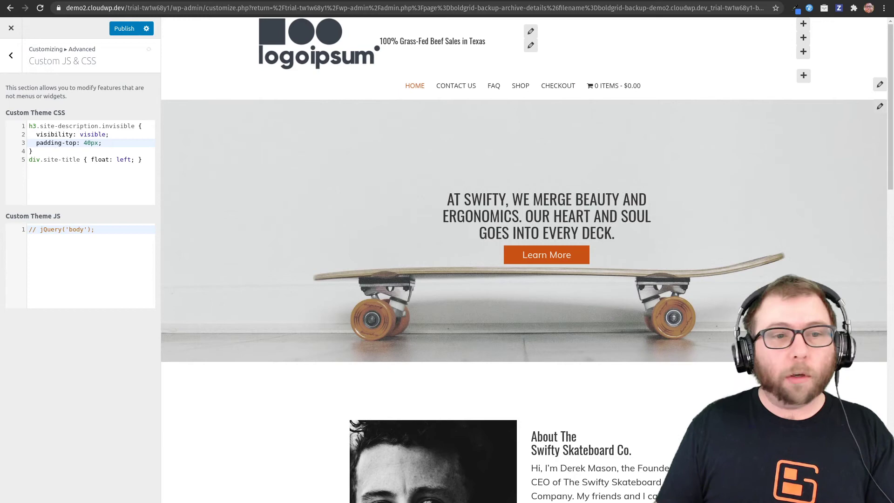
pyautogui.moveTo(200, 120)
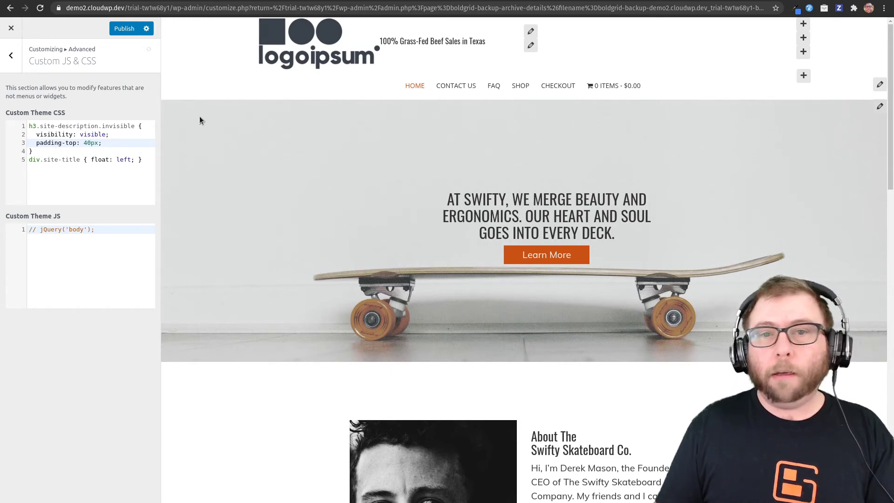
# Assign the primary menu to the Primary Menu location and remove it from Header Bottom.
pyautogui.click(10, 55)
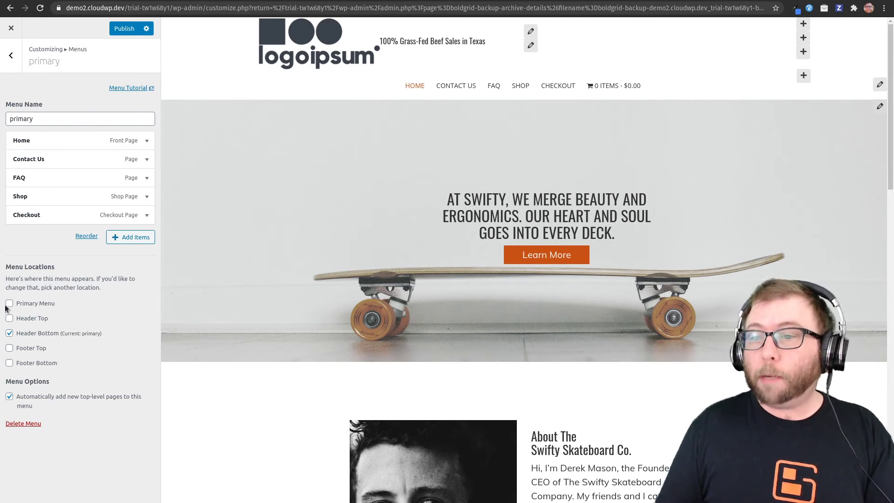
pyautogui.click(10, 303)
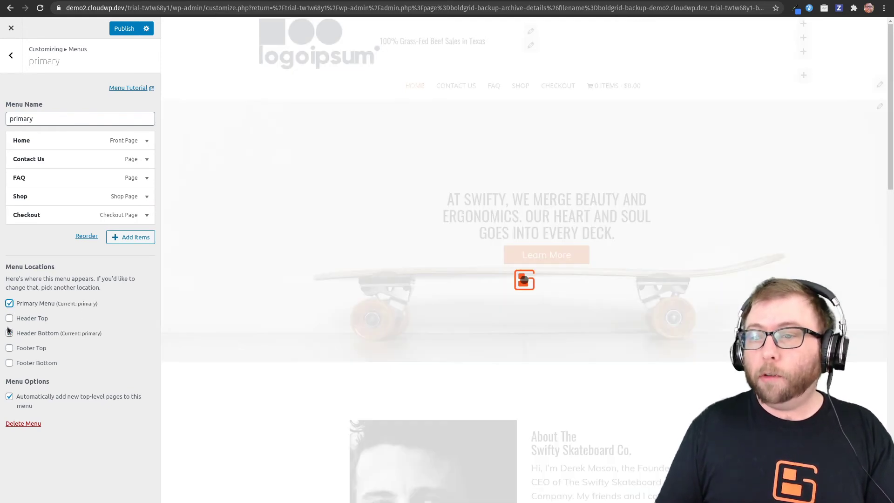
pyautogui.click(10, 334)
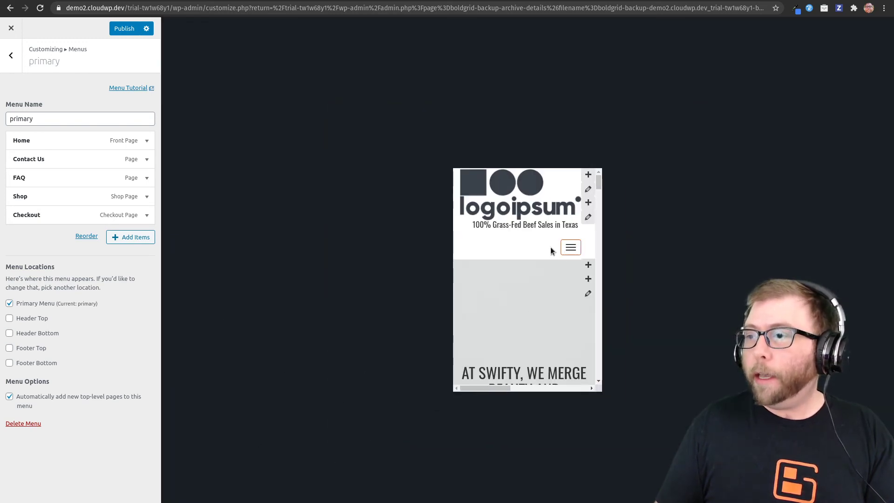
# Expand the hamburger menu in the phone preview, then return to desktop width.
pyautogui.click(570, 247)
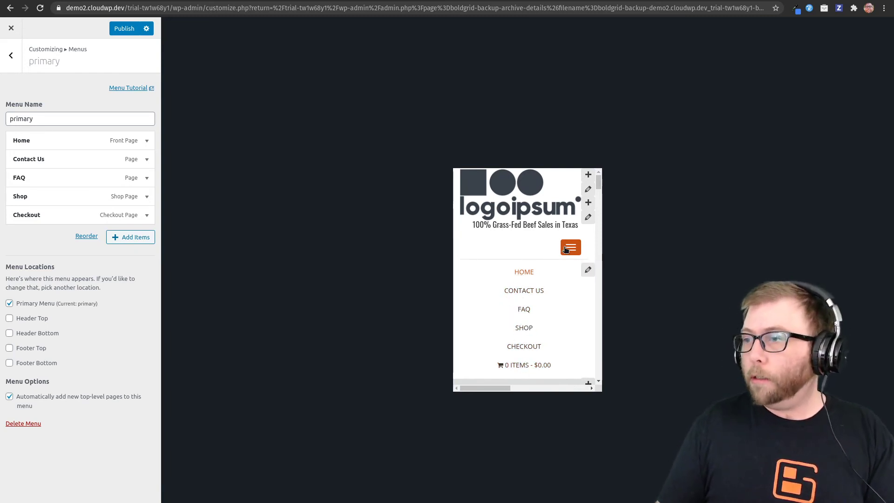
pyautogui.click(570, 247)
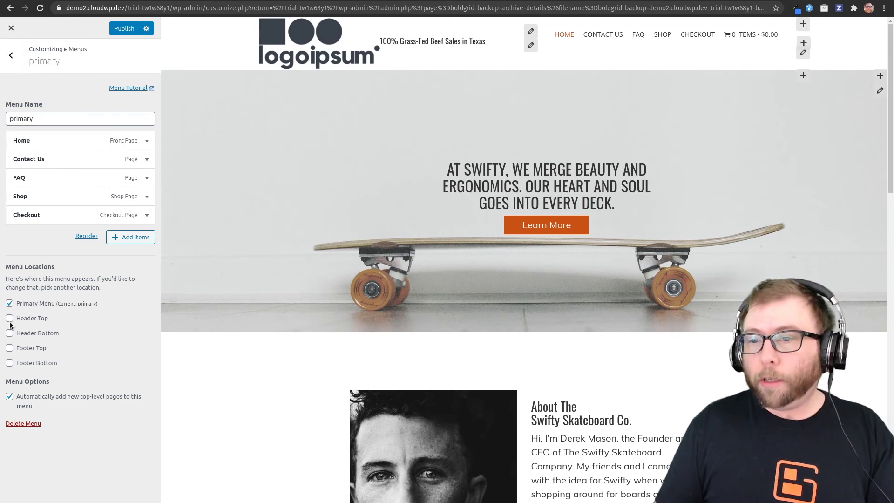
# Place the primary menu in the Header Top location so it shows above the logo.
pyautogui.click(9, 318)
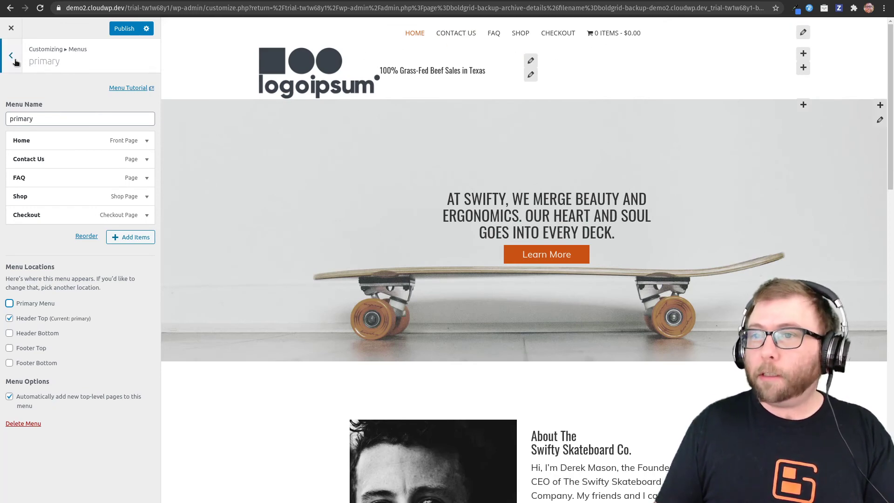
pyautogui.click(10, 55)
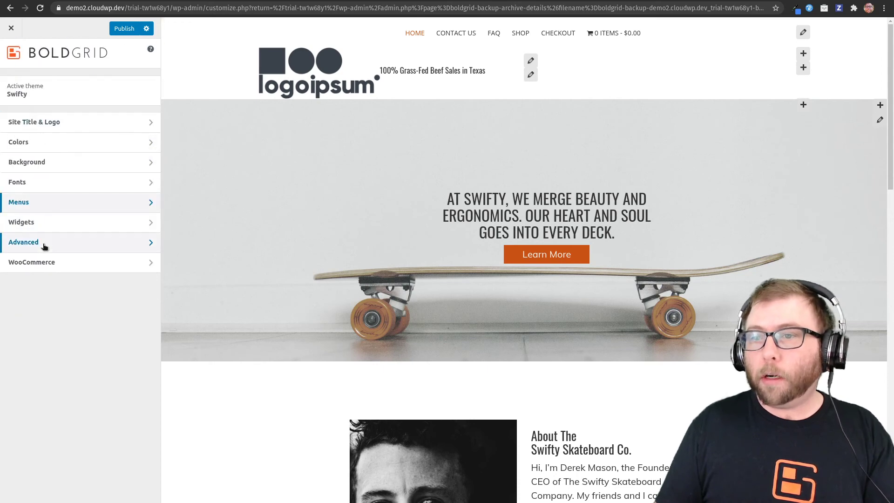
# Start a #secondary-menu { text-align: rule in Custom Theme CSS.
pyautogui.click(23, 242)
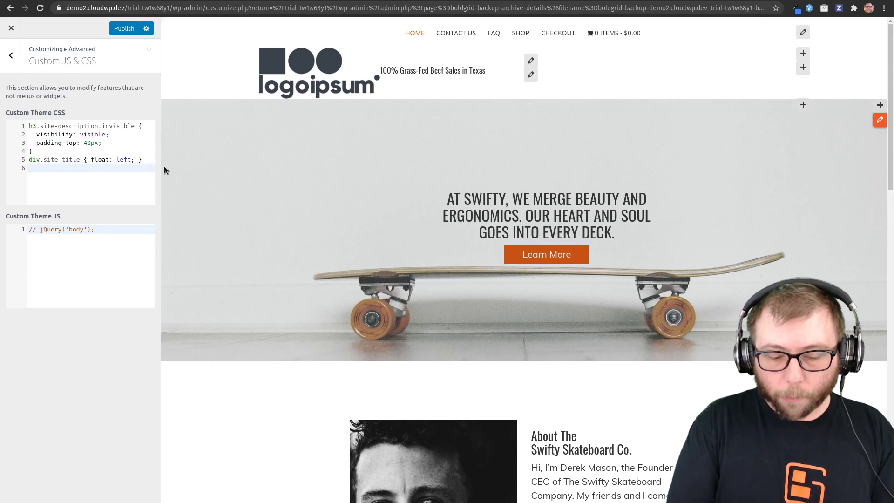
pyautogui.write('#')
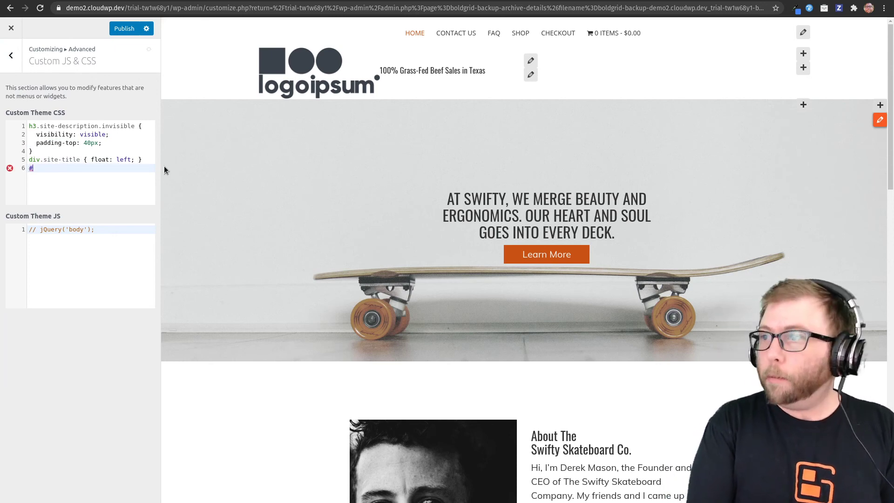
pyautogui.write('secondary-menu')
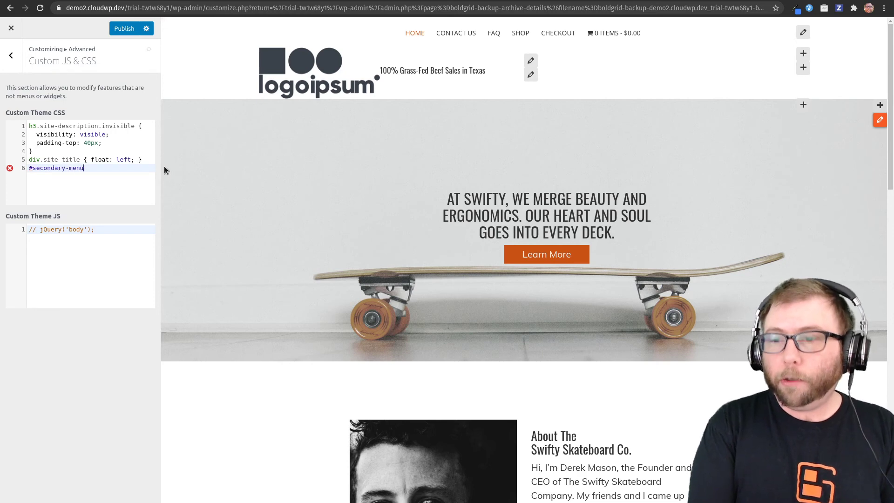
pyautogui.write('{ t')
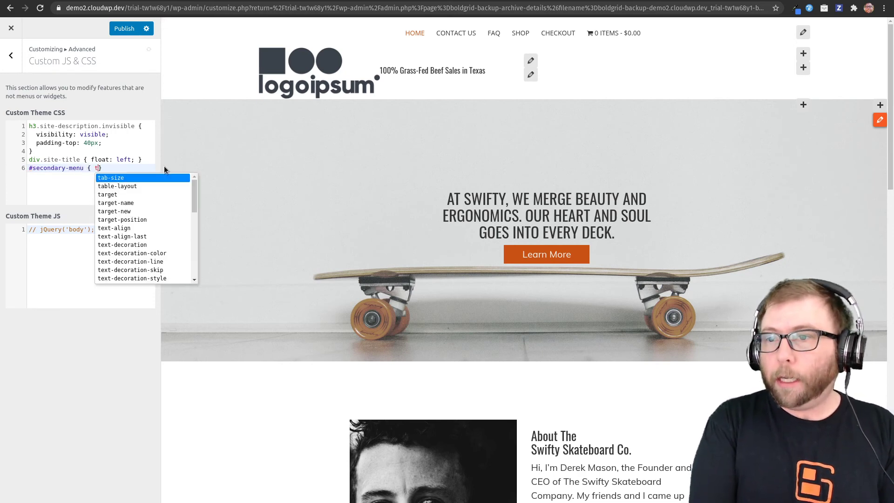
pyautogui.write('ext-align:')
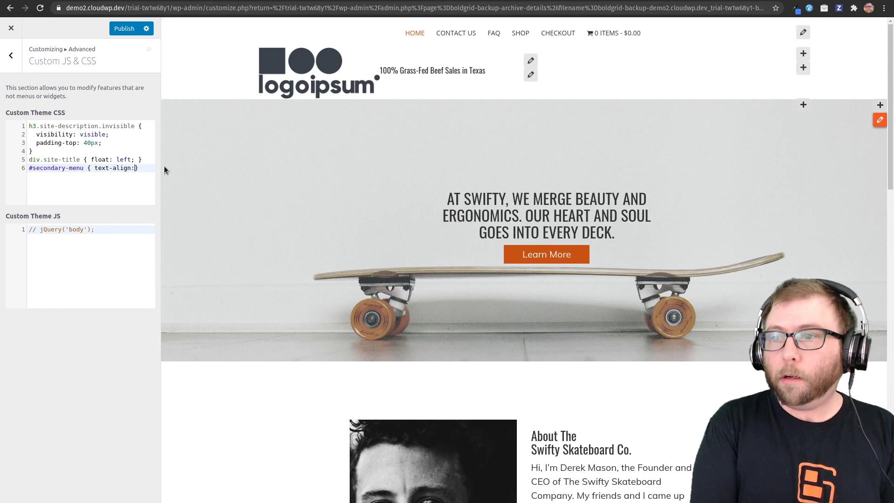